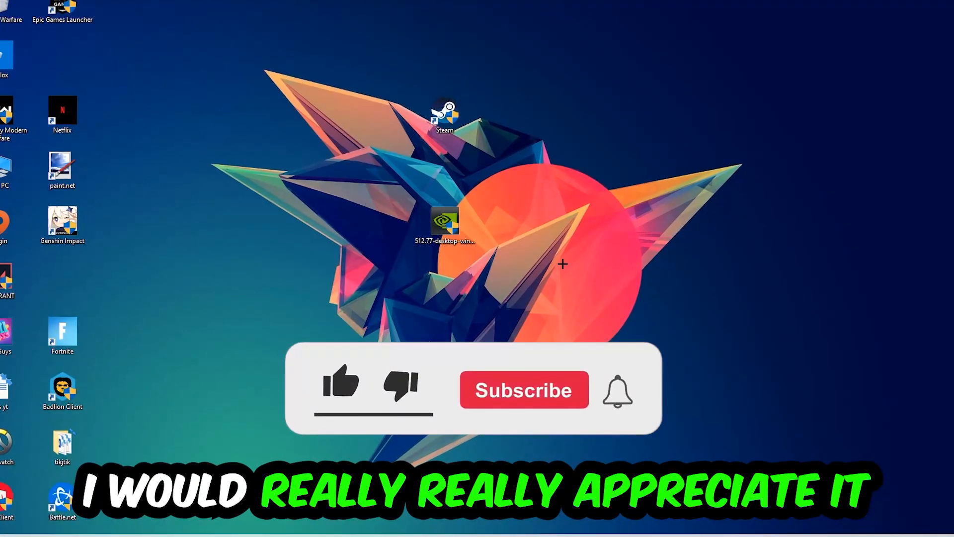
End the Google Chrome process in Task Manager and return to the desktop.
click(340, 384)
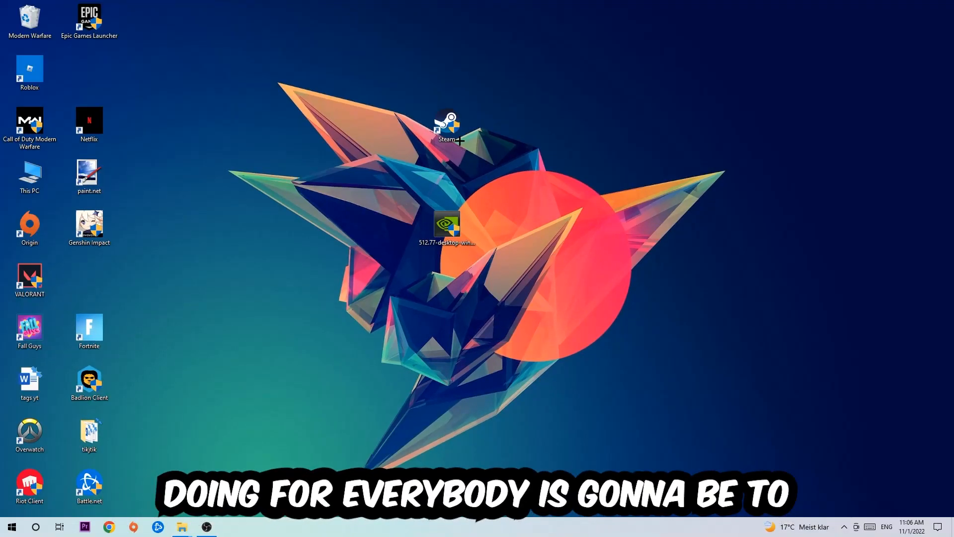
right_click(347, 526)
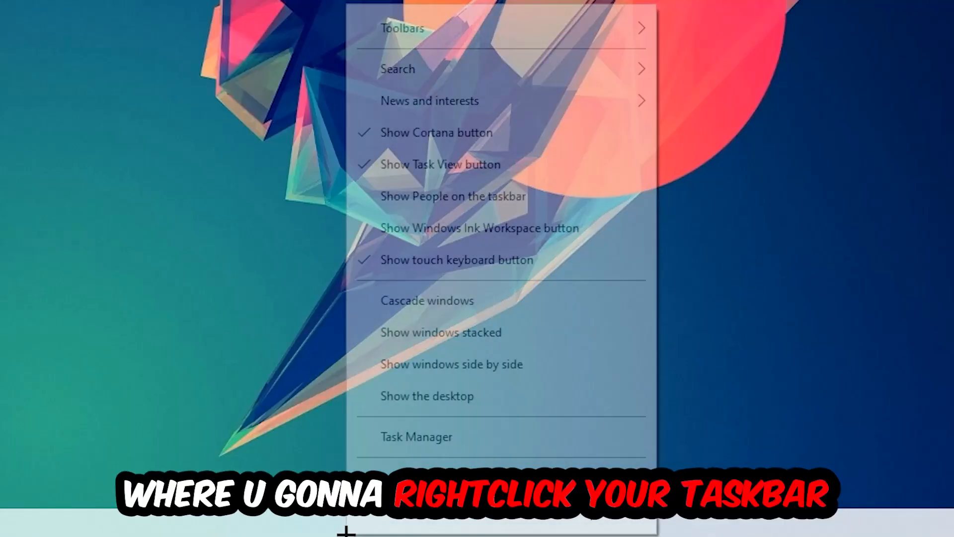
click(415, 436)
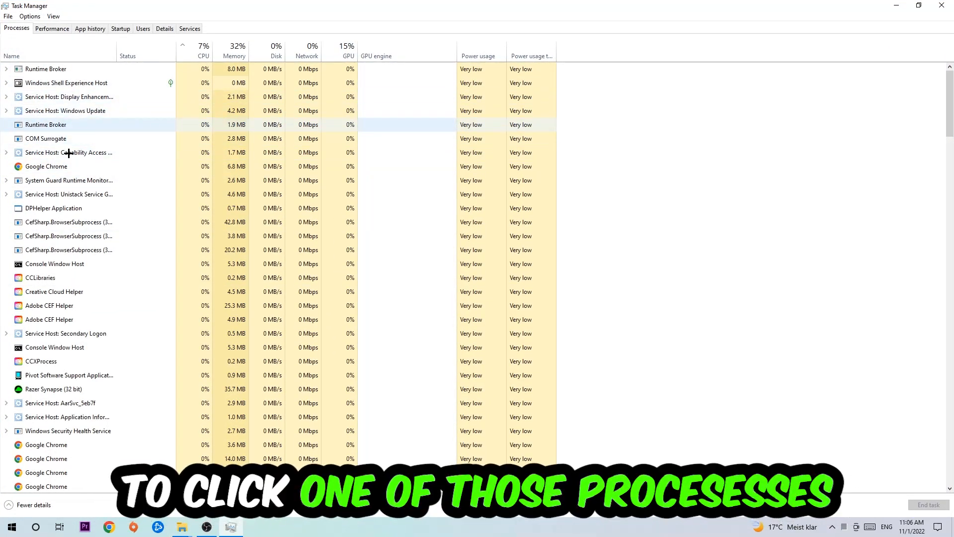
click(60, 166)
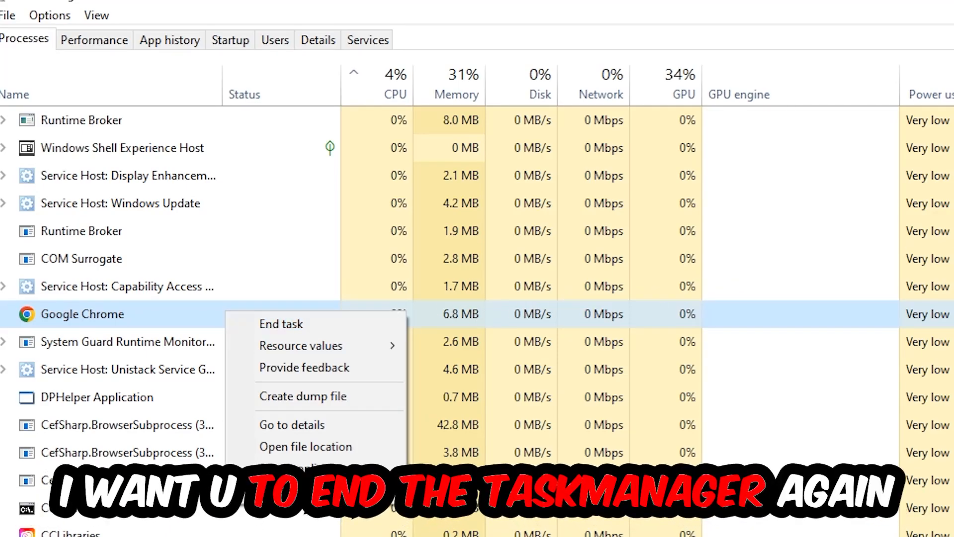
click(282, 323)
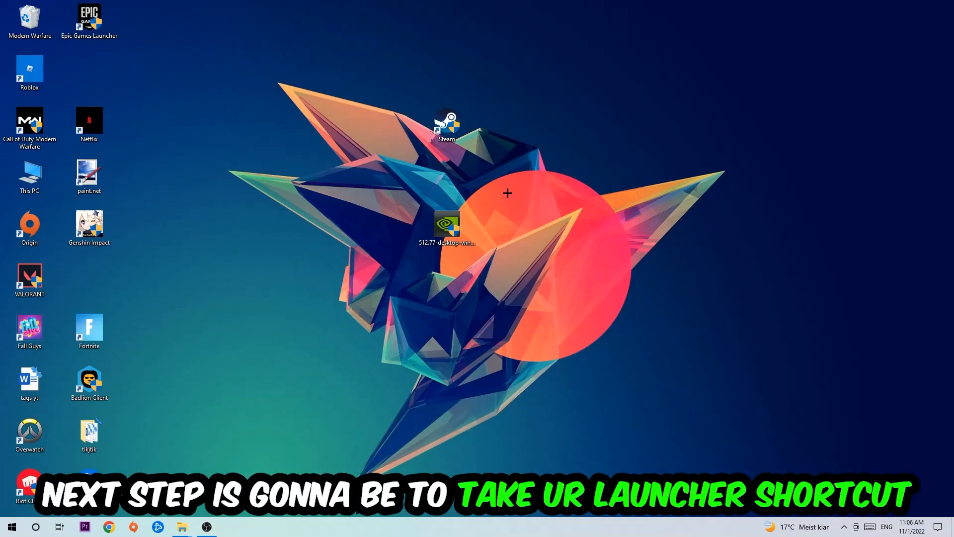
Reposition the Steam desktop shortcut upward, then launch Steam with administrator rights.
drag(448, 125, 566, 173)
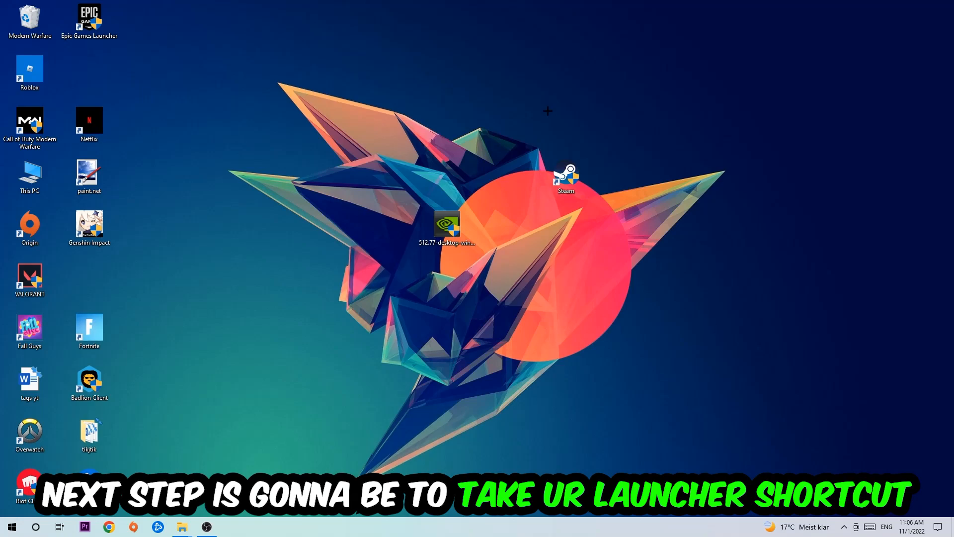
drag(566, 176, 466, 144)
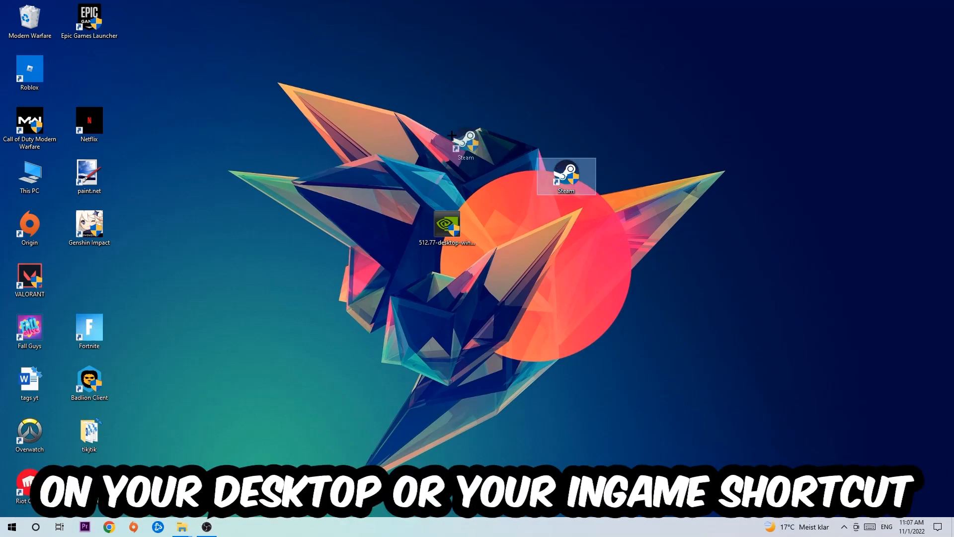
right_click(565, 176)
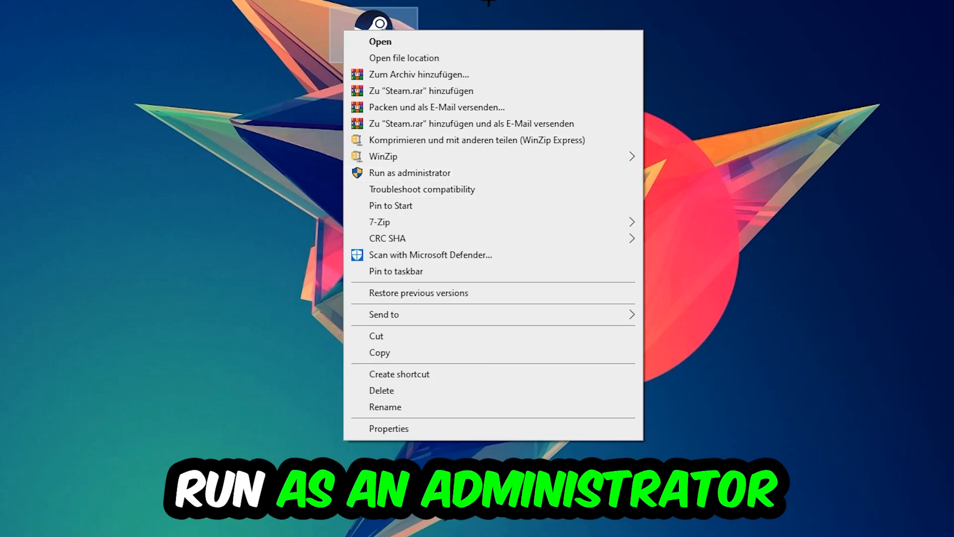
click(409, 172)
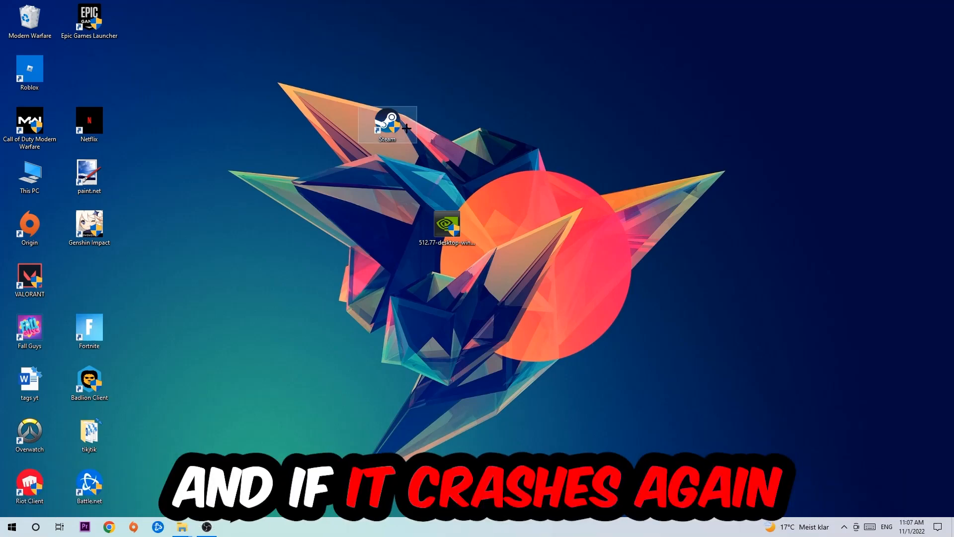
Enable Windows 8 compatibility mode and Run as administrator in Steam's shortcut properties.
right_click(388, 125)
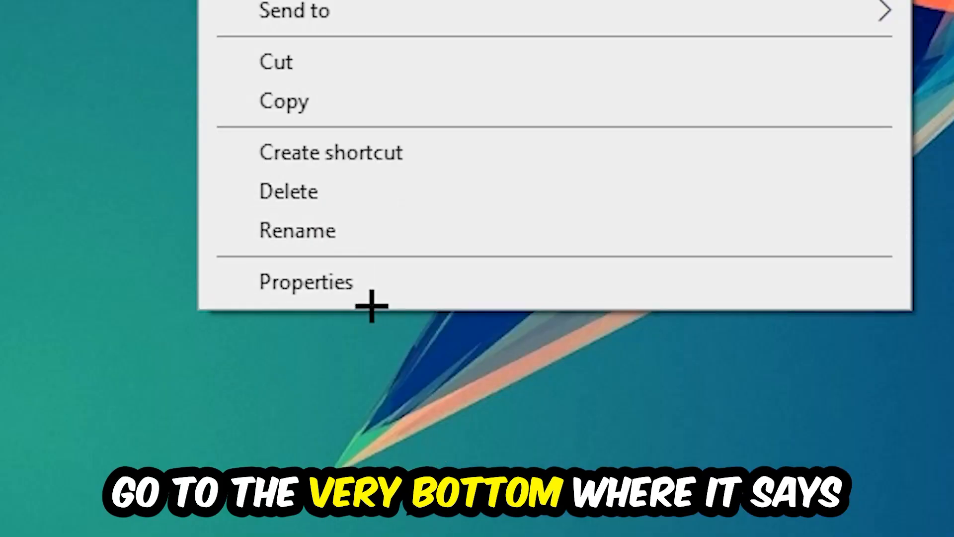
click(306, 281)
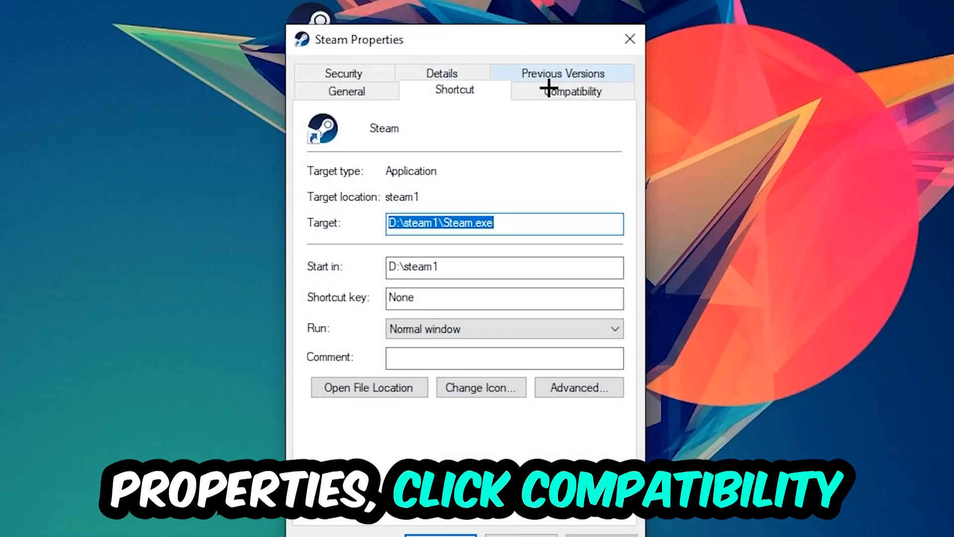
click(562, 91)
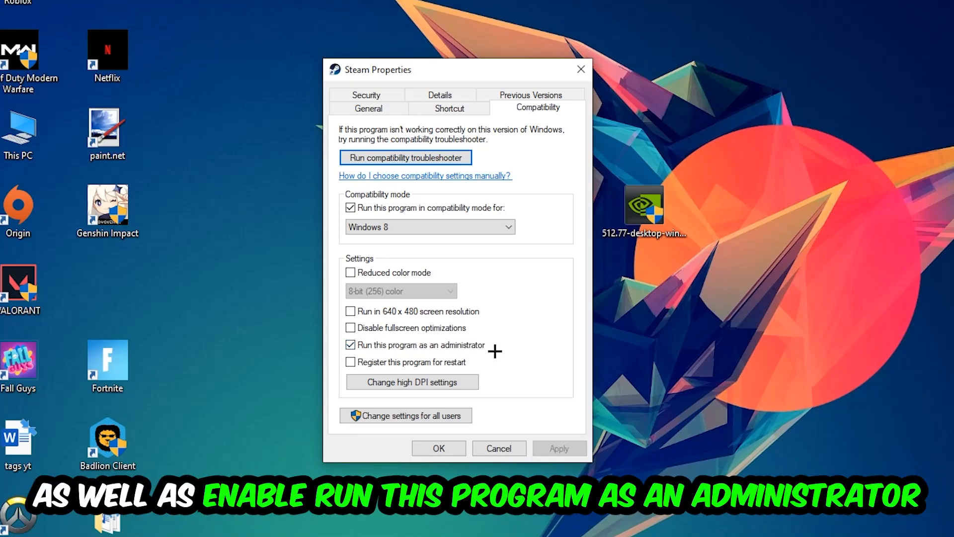
click(438, 448)
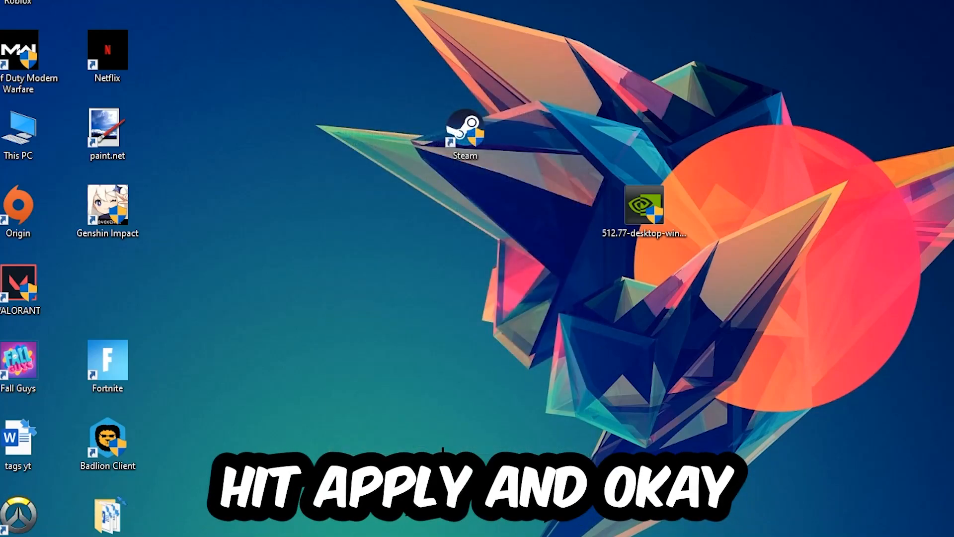